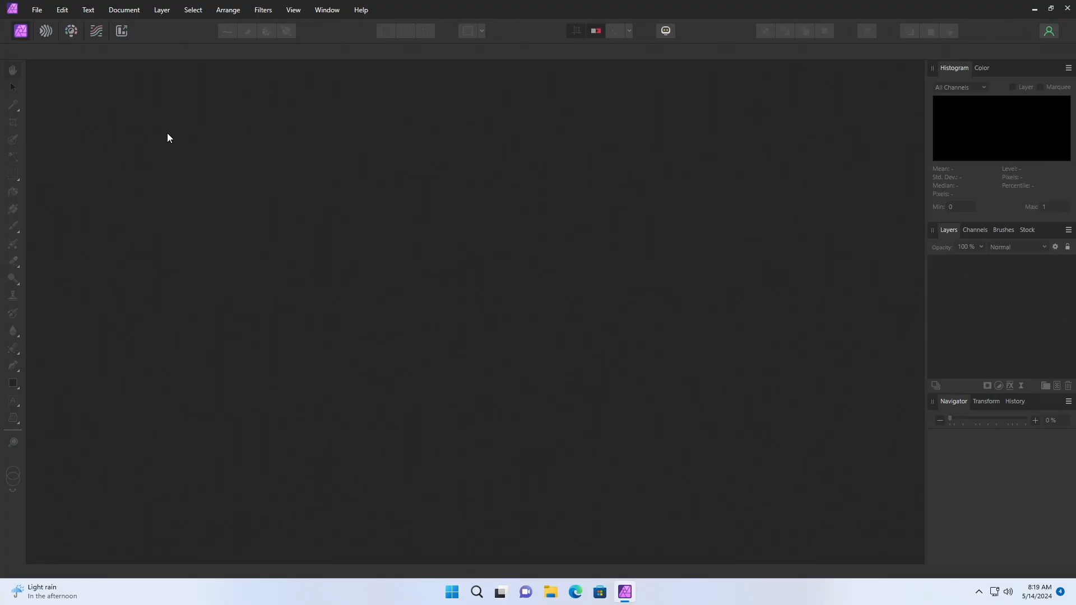
pyautogui.moveTo(216, 63)
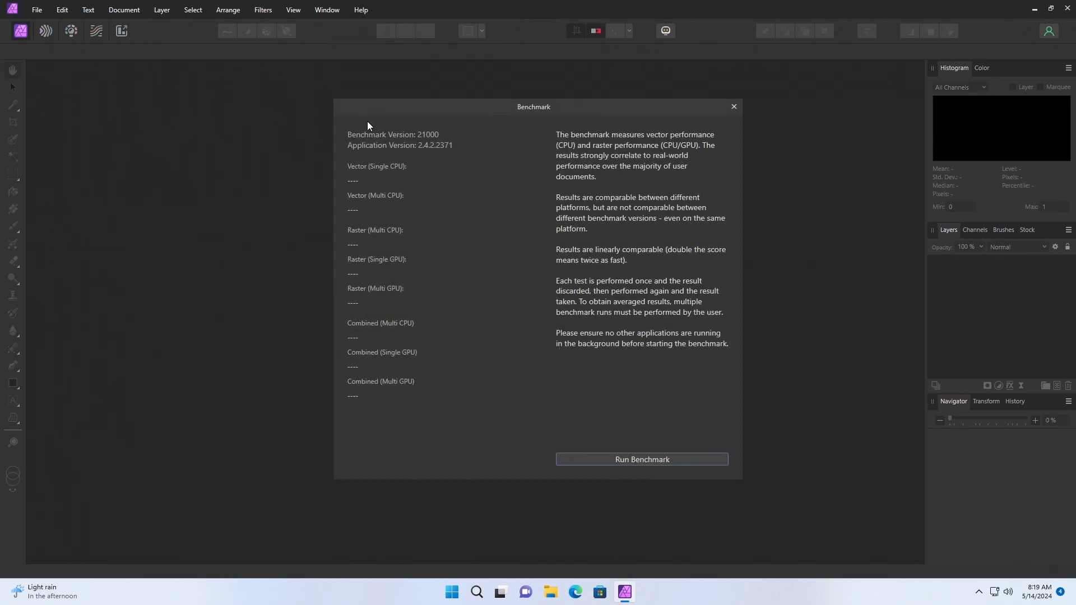
pyautogui.moveTo(355, 130)
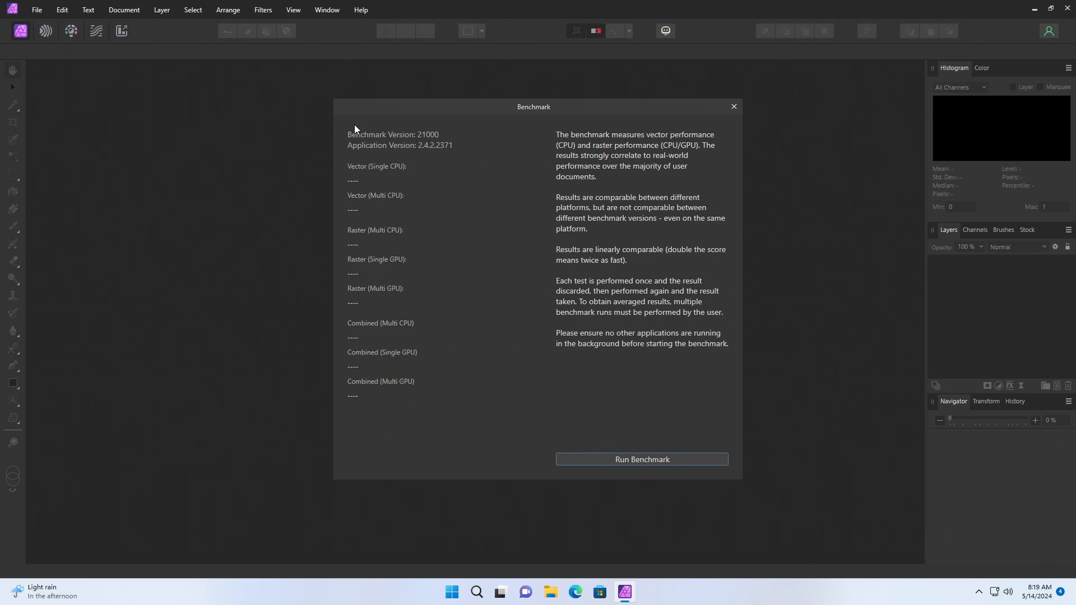
# Start the Affinity Photo 2 performance benchmark from the Benchmark dialog.
pyautogui.click(641, 459)
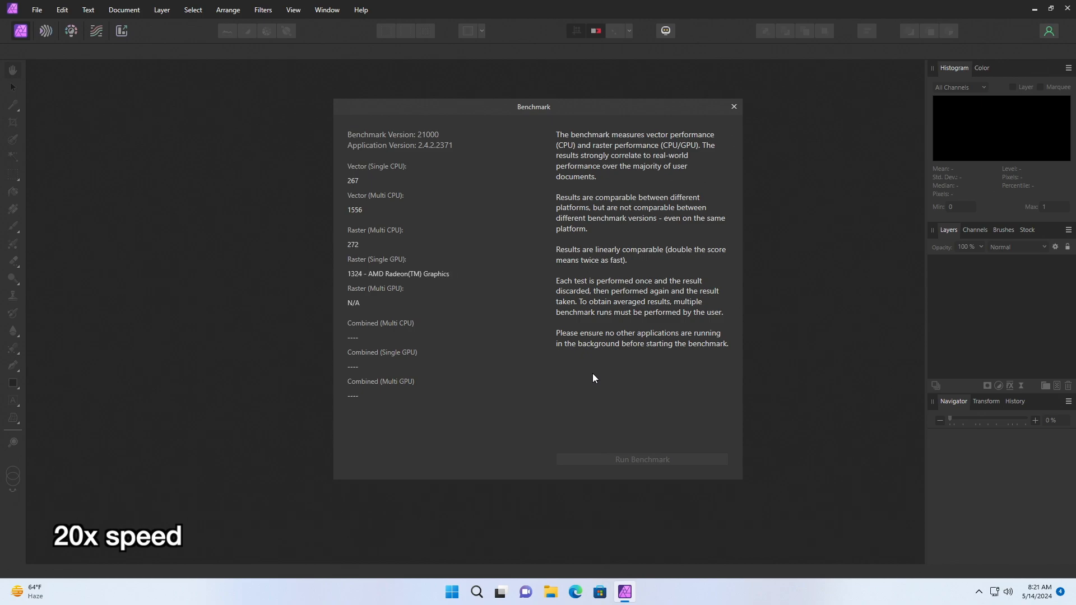
# Run the benchmark until vector, raster and combined CPU/GPU scores are all filled.
pyautogui.click(641, 460)
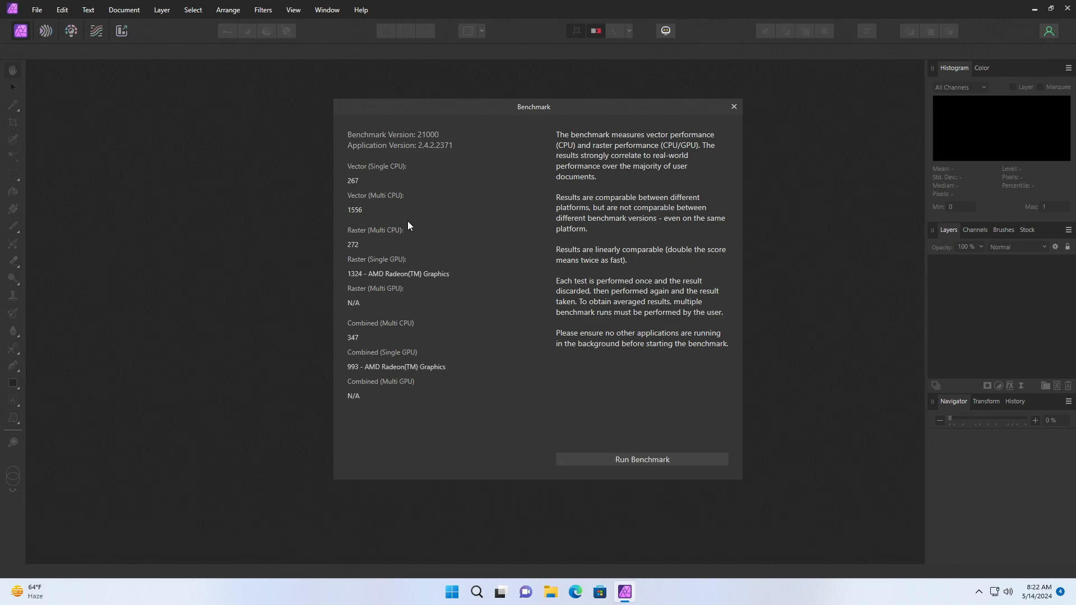
pyautogui.moveTo(496, 208)
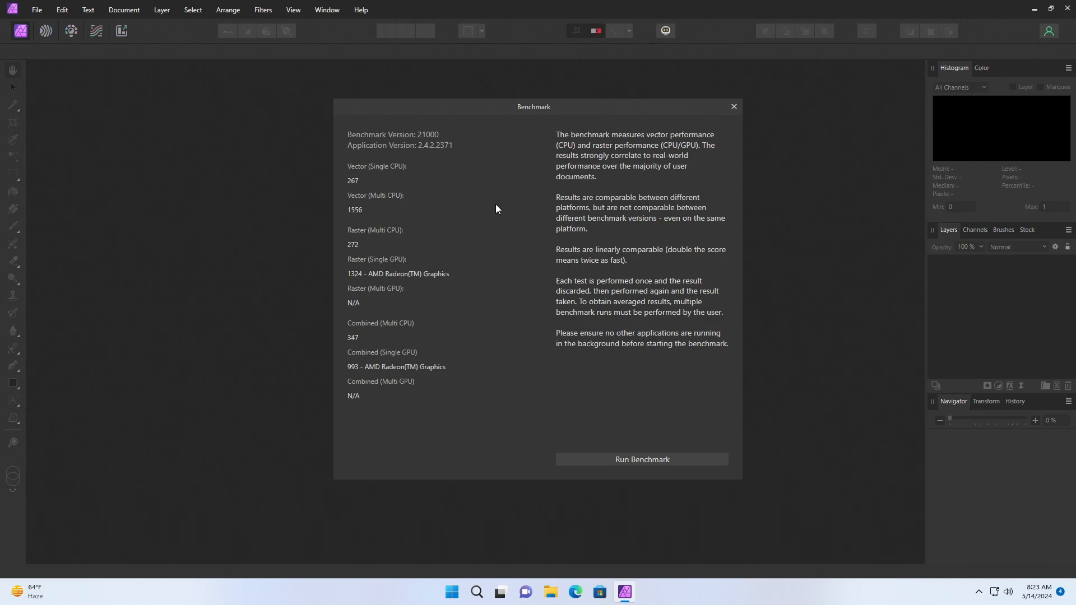